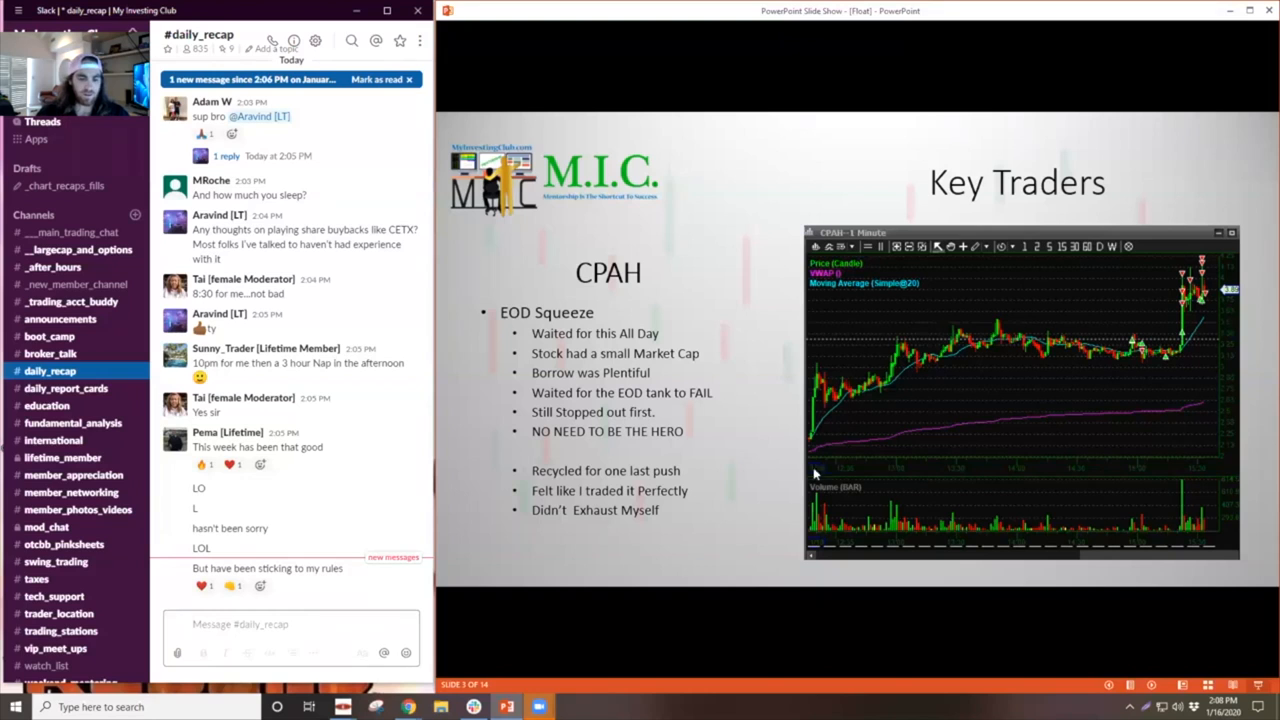
mouse_move(1168, 362)
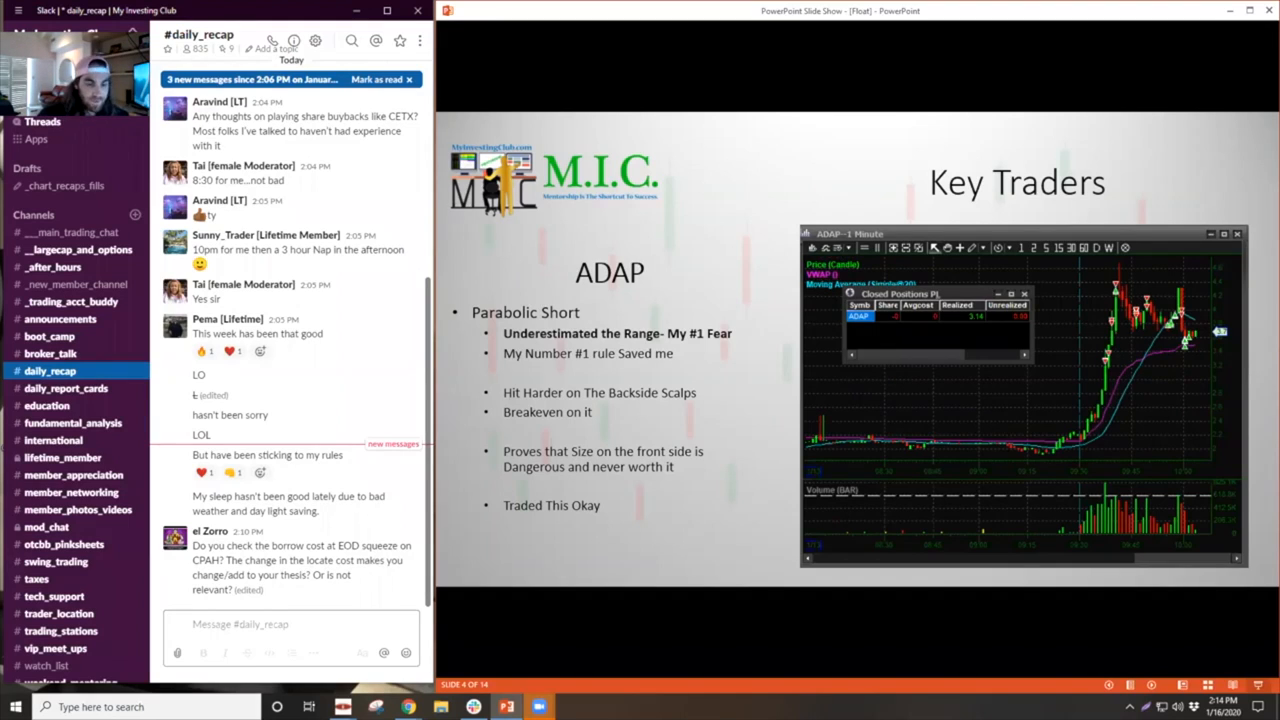
mouse_move(576, 318)
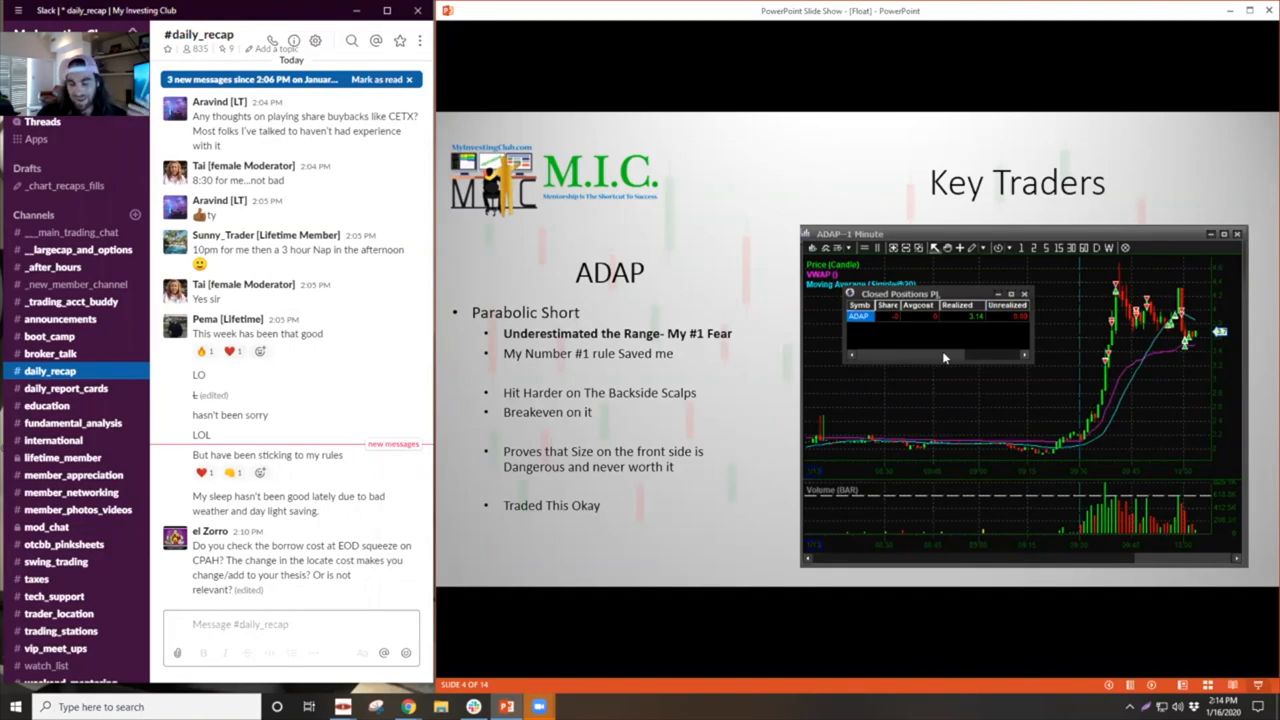
mouse_move(1150, 344)
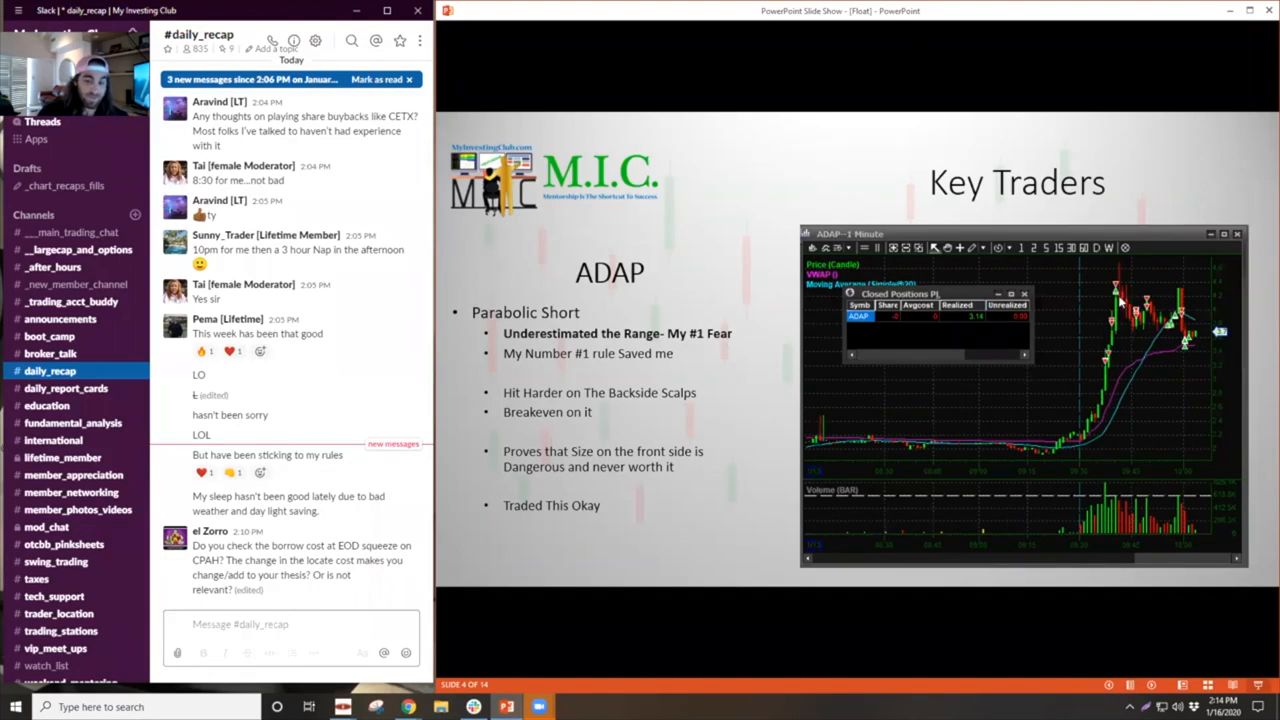
mouse_move(1100, 352)
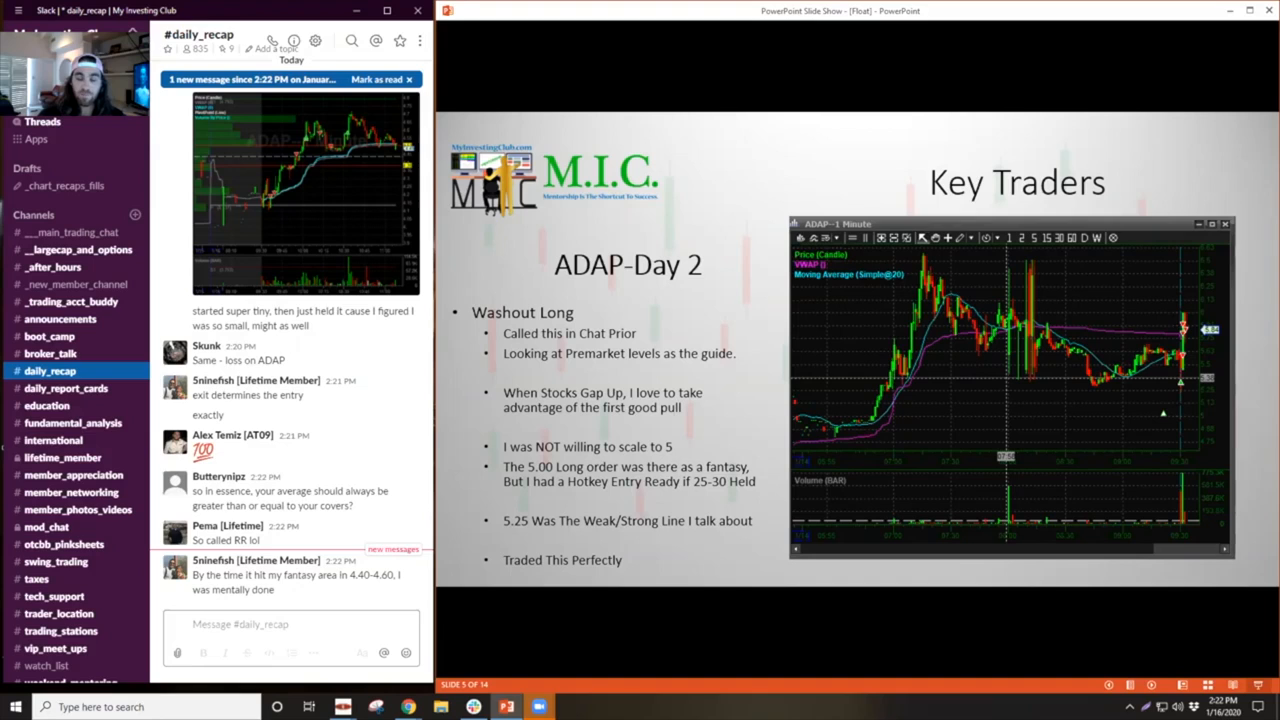
mouse_move(812, 400)
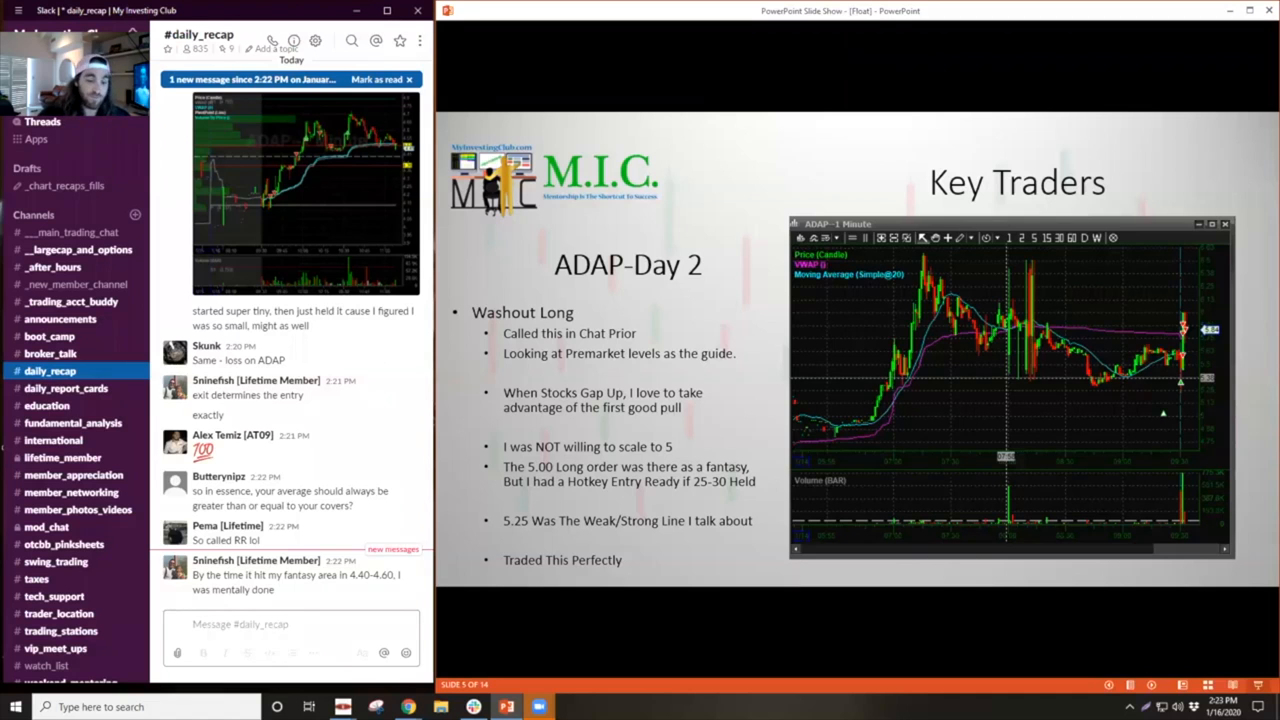
Advance the slideshow to the ADAP-Day 2 Key Traders slide
key("right")
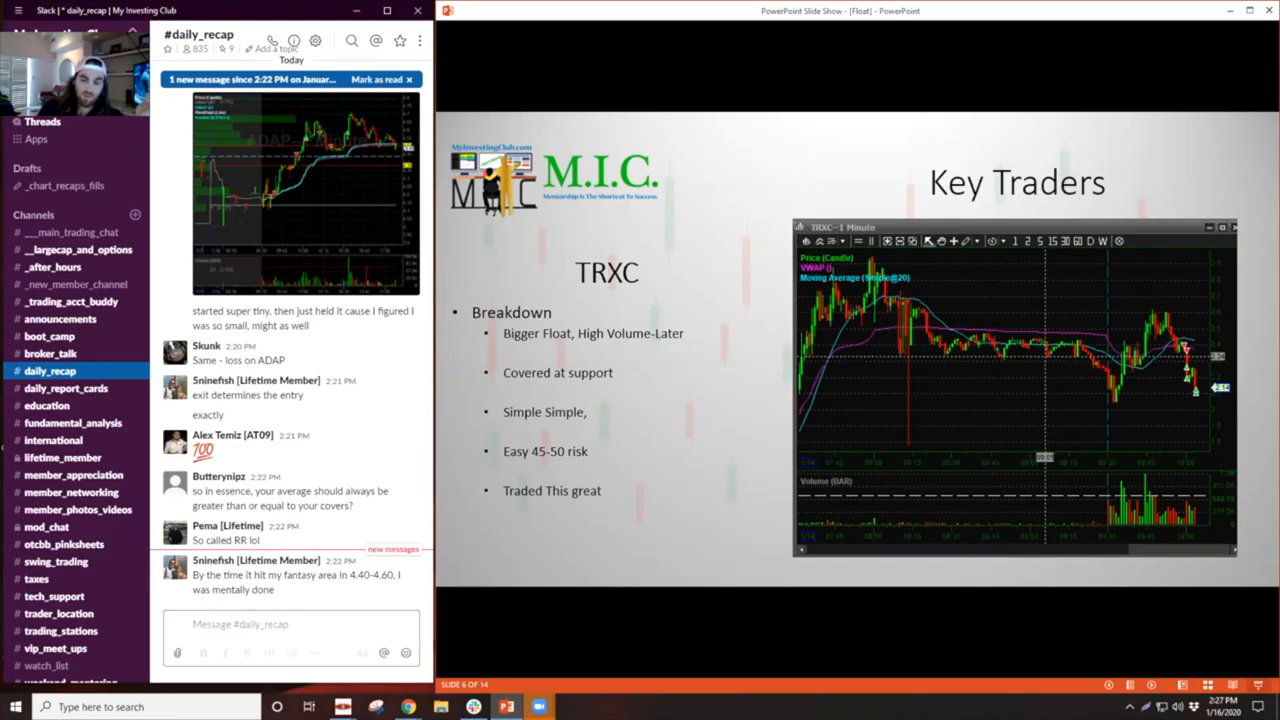
mouse_move(1200, 344)
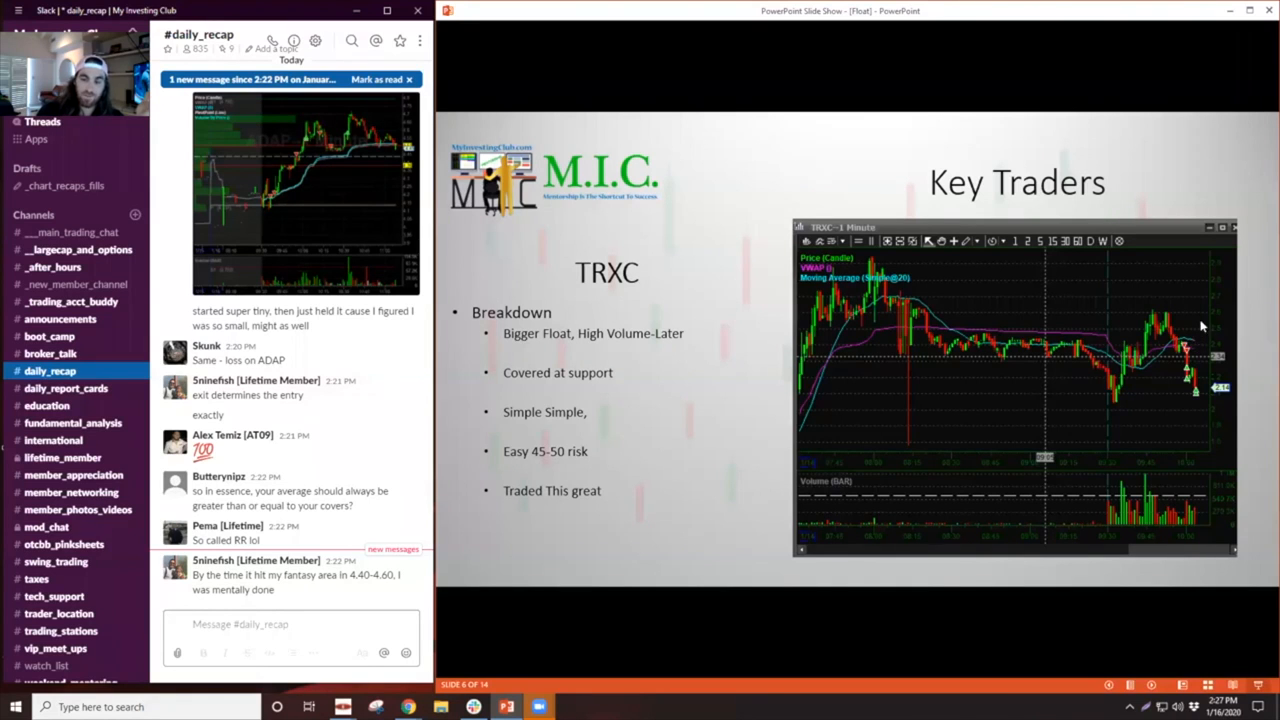
mouse_move(1208, 364)
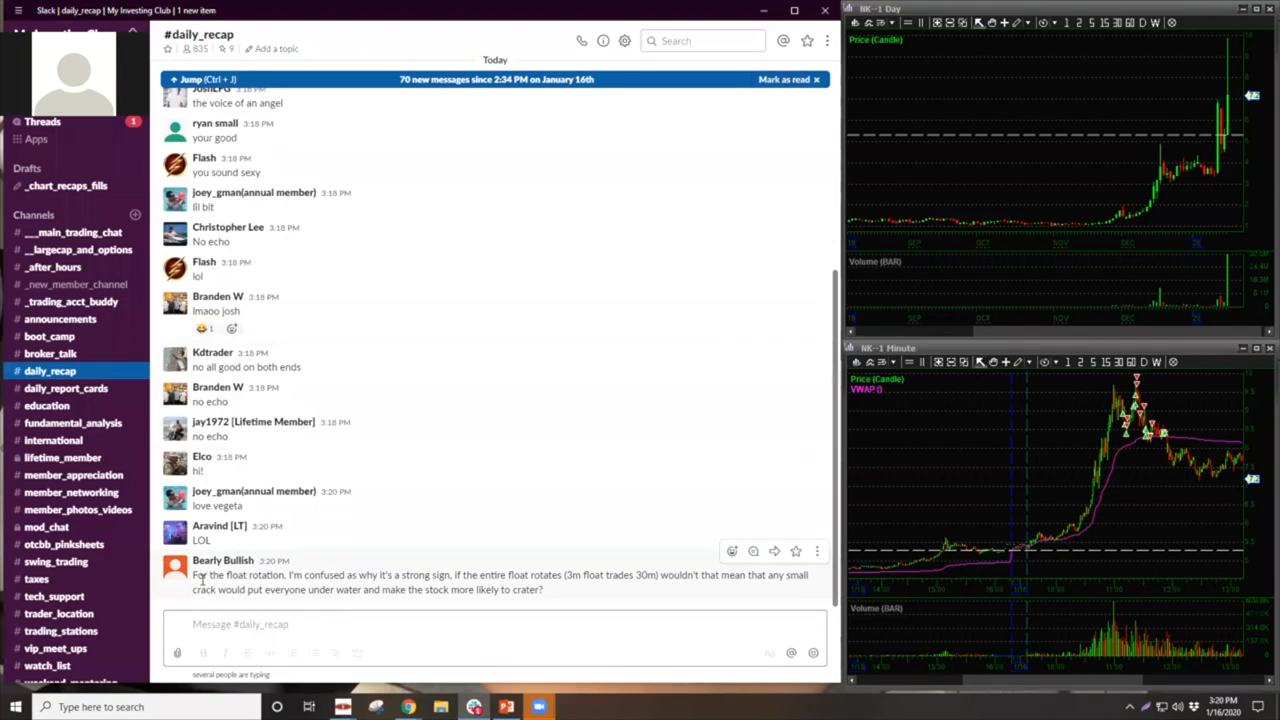
mouse_move(386, 580)
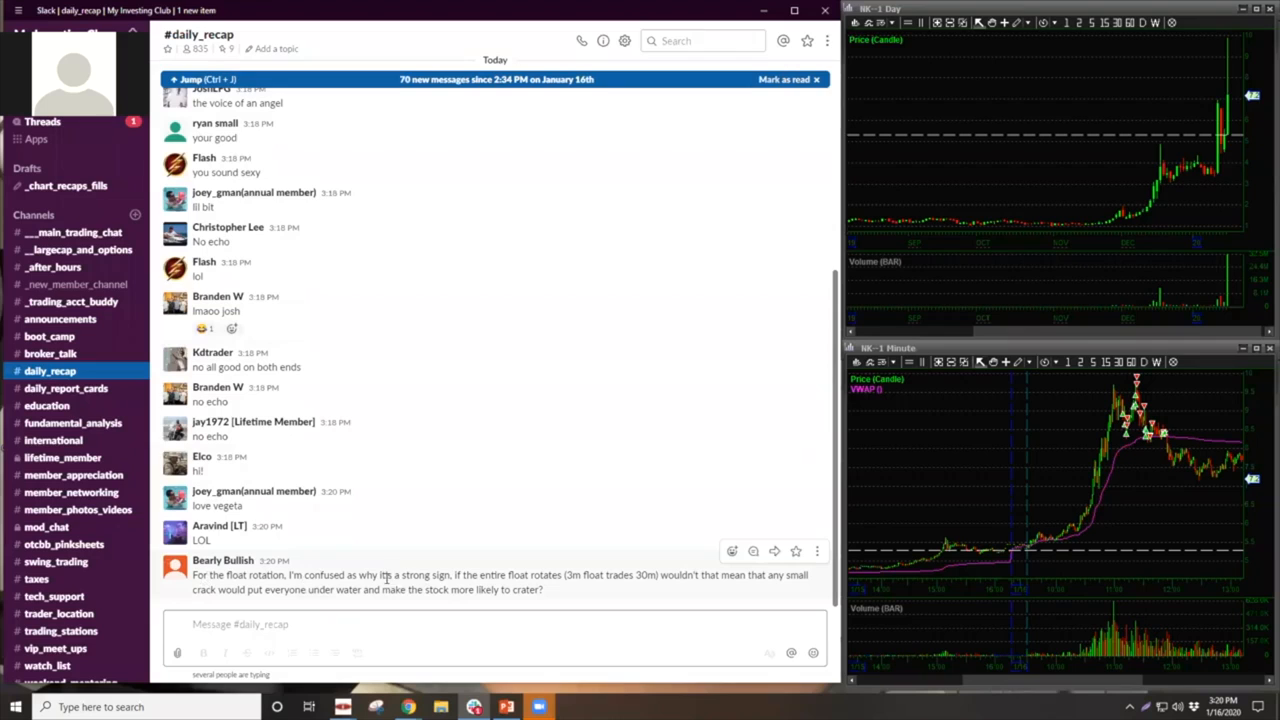
mouse_move(508, 578)
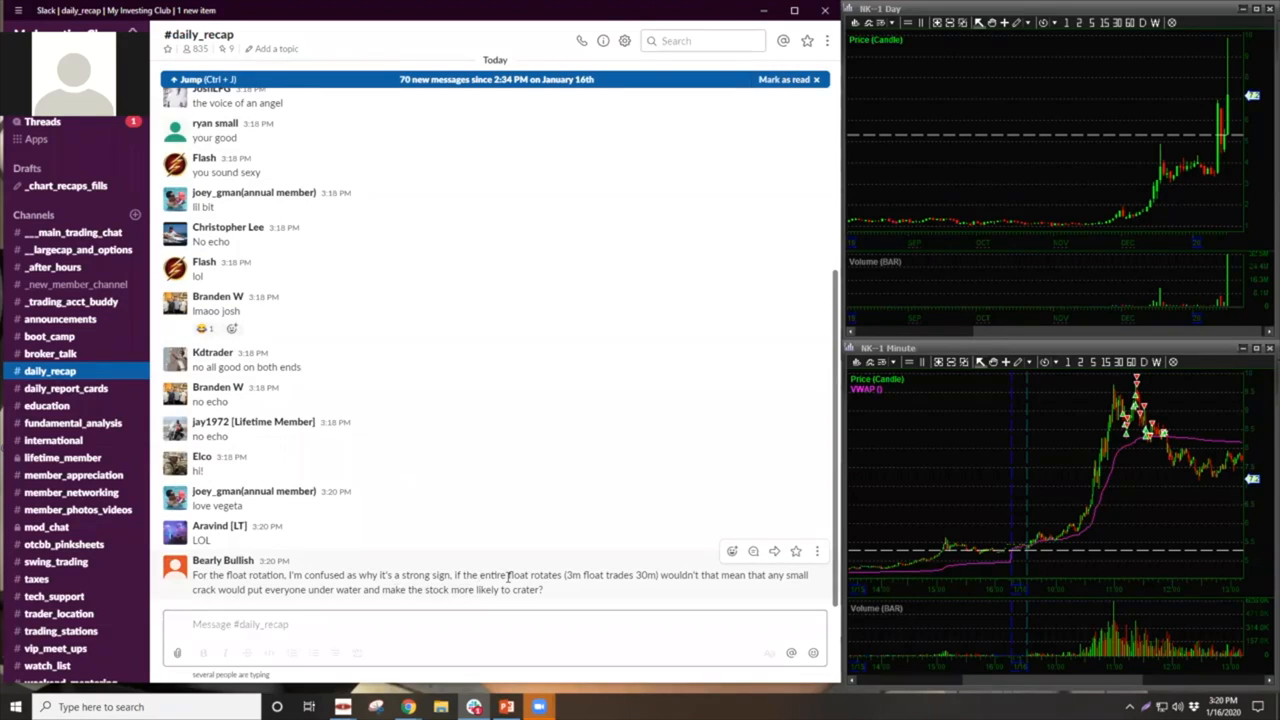